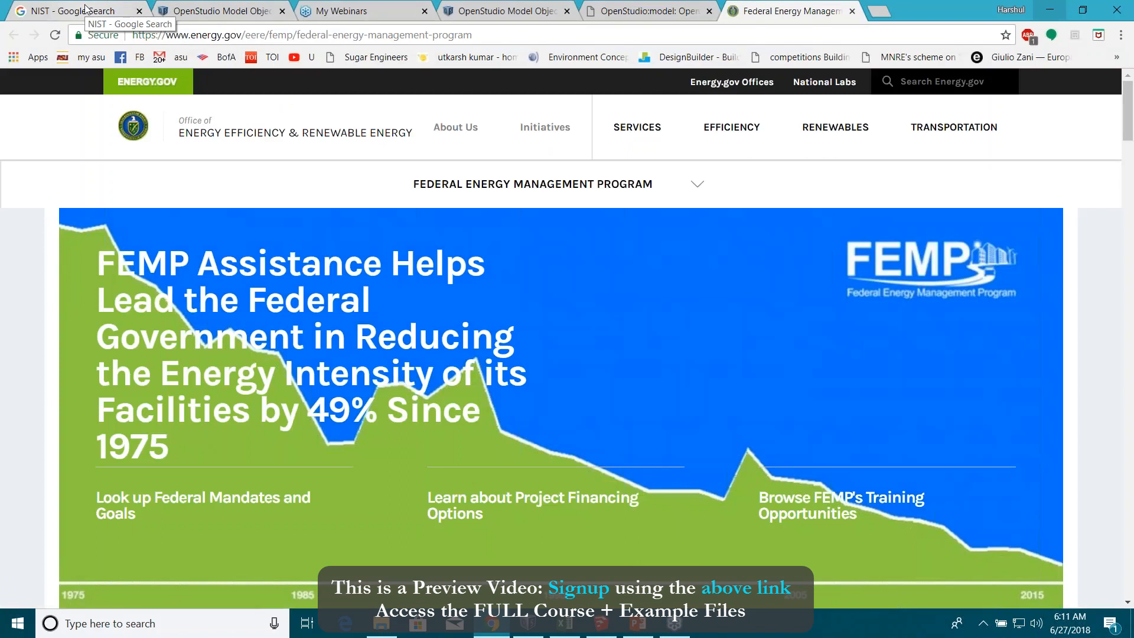
Switch back to the 'NIST - Google Search' results tab in Chrome
left_click(76, 11)
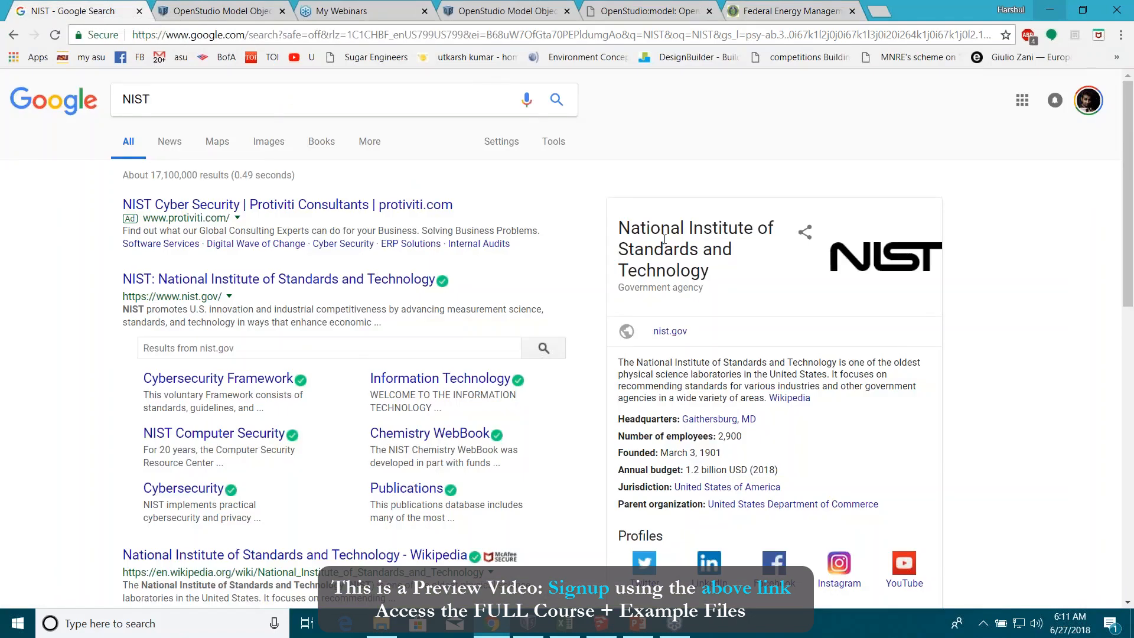
mouse_move(750, 250)
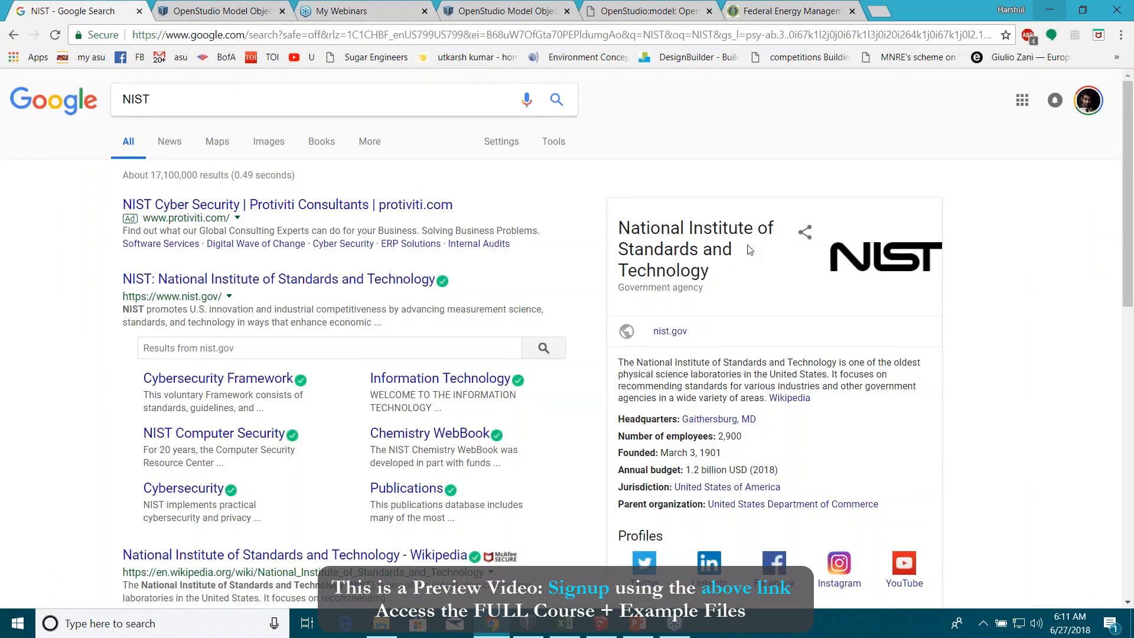
mouse_move(719, 270)
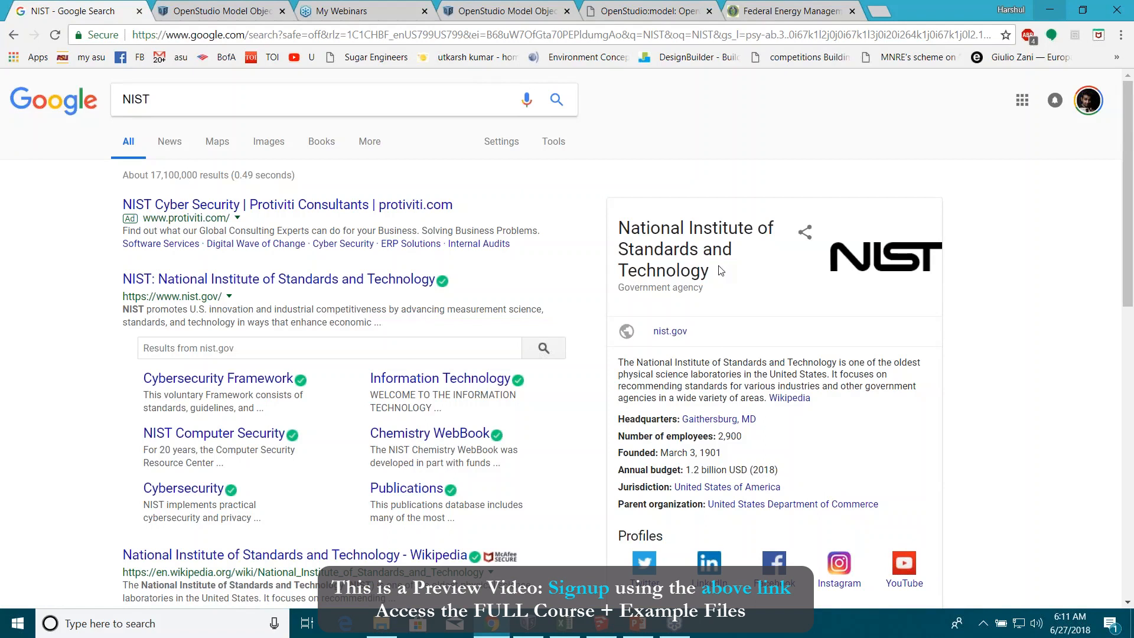
mouse_move(720, 131)
type("life cycle cos")
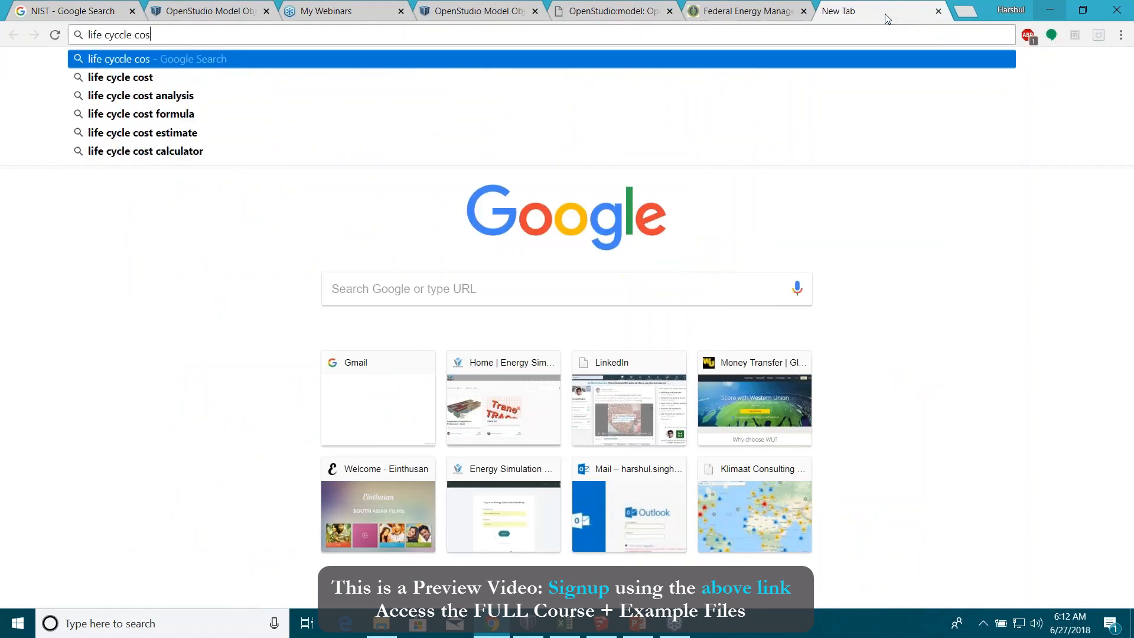
Search Google for 'life cycle cost analysis NIST'
type("t ana")
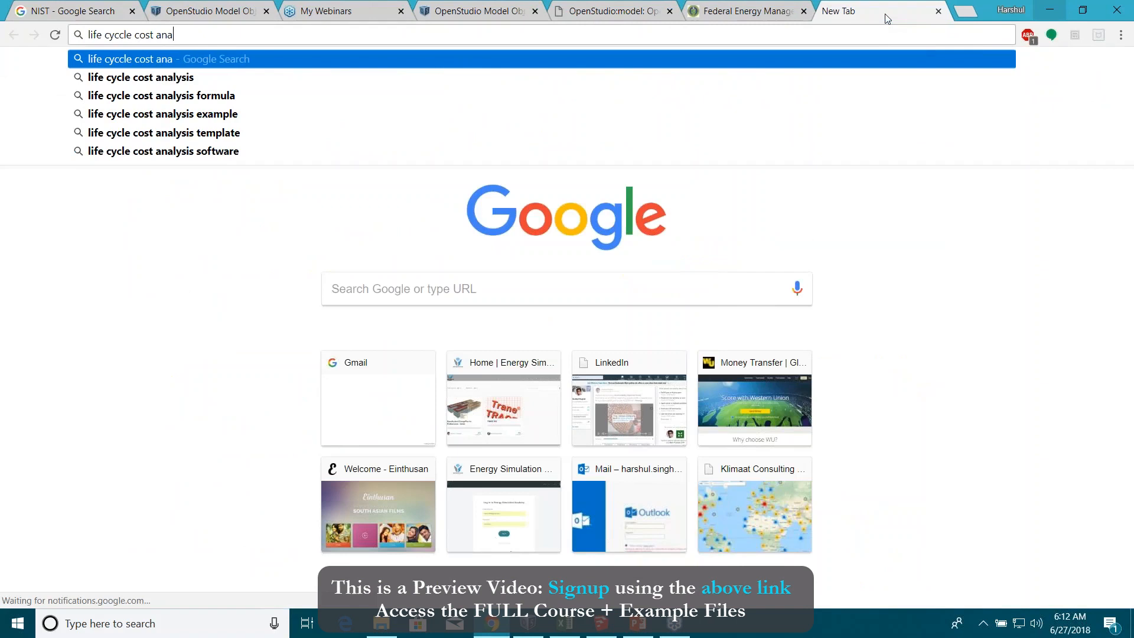
type("lysis NI")
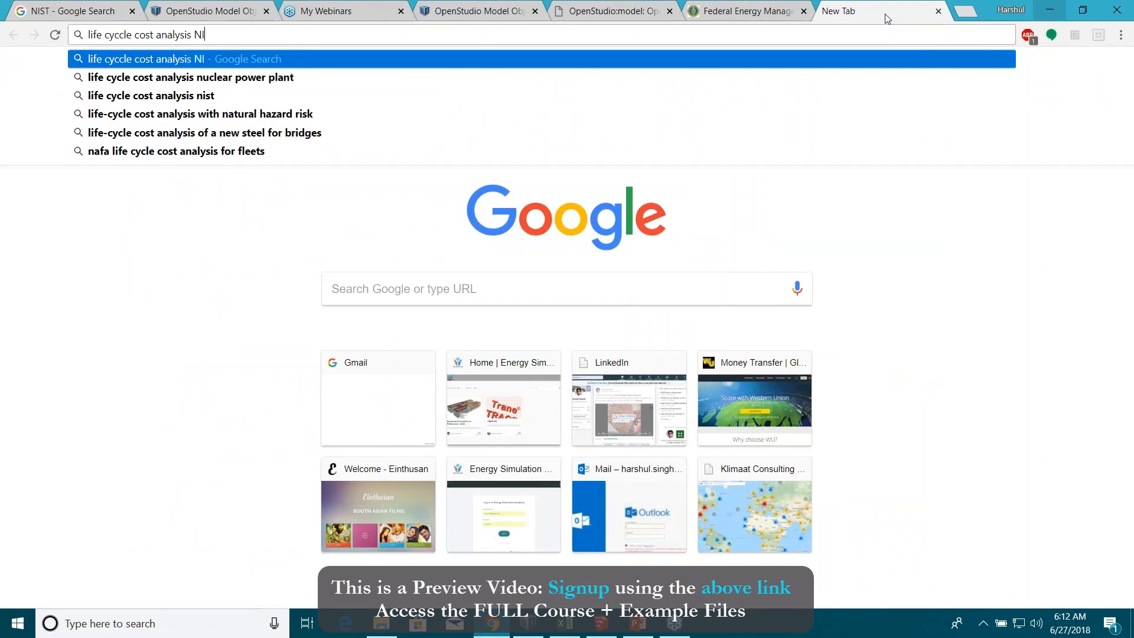
key("Return")
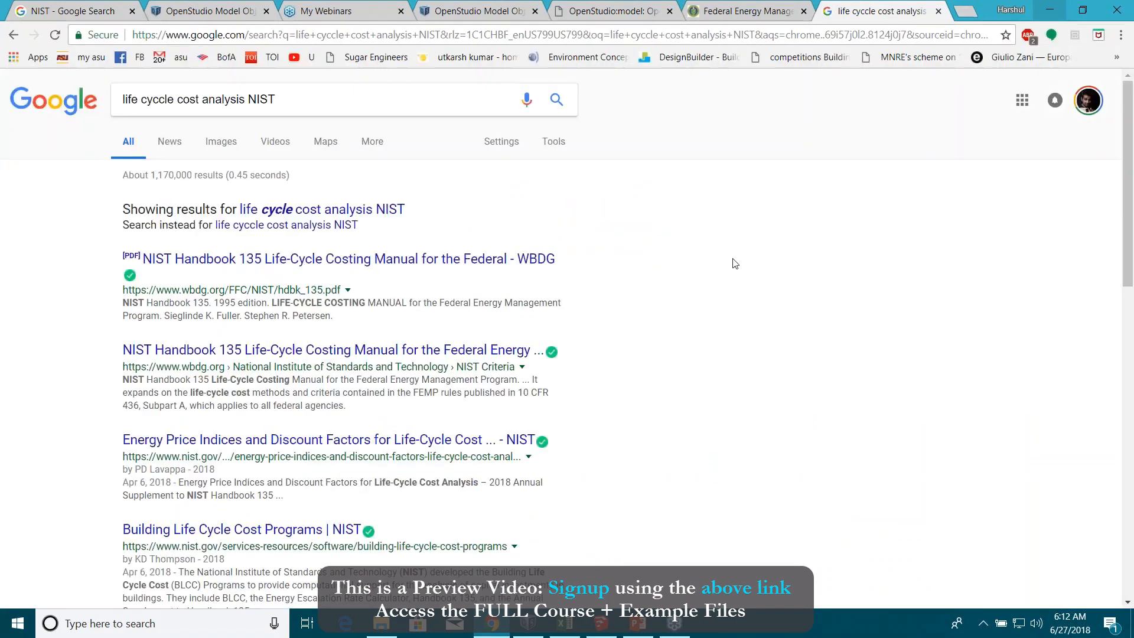
Visit NIST's Building Life Cycle Cost Programs page, then return to the results
scroll("down", 3)
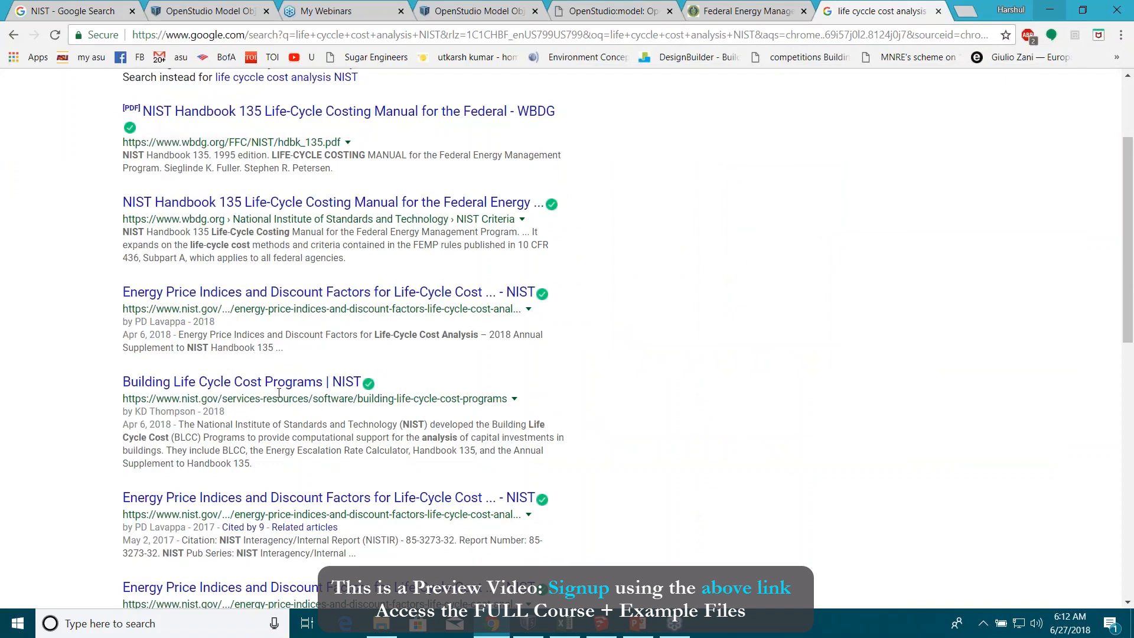
left_click(234, 381)
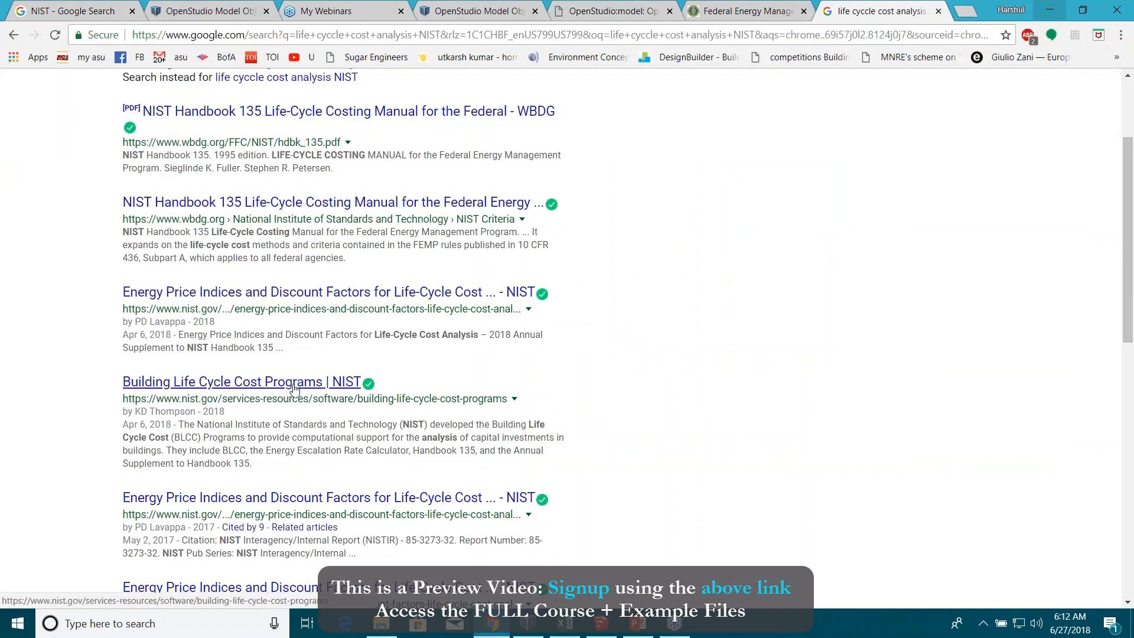
left_click(241, 381)
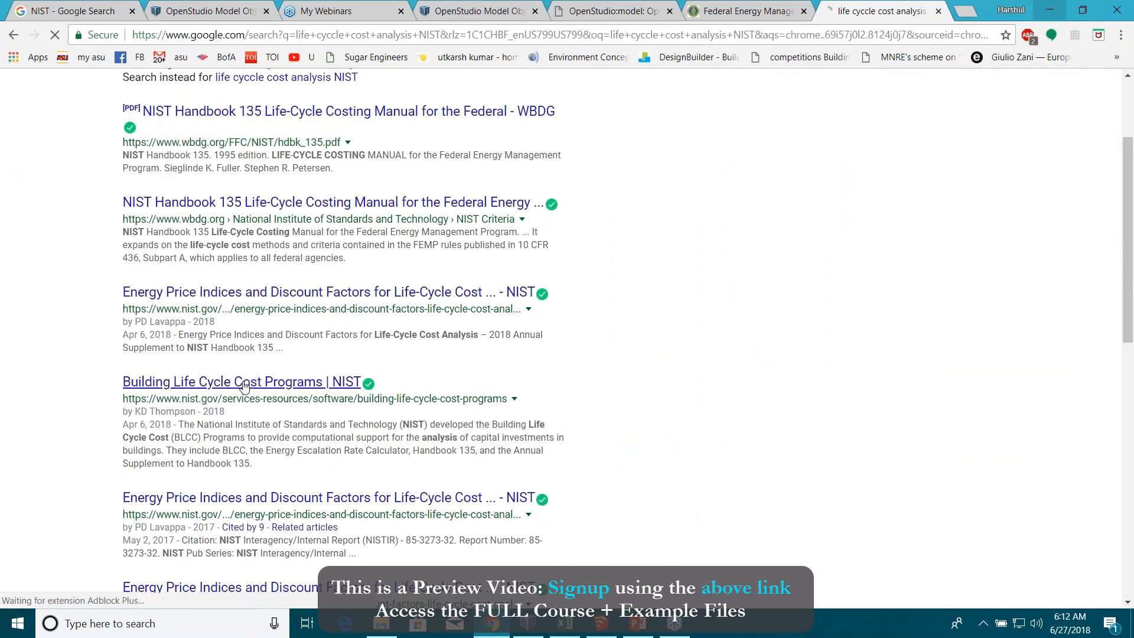
left_click(237, 381)
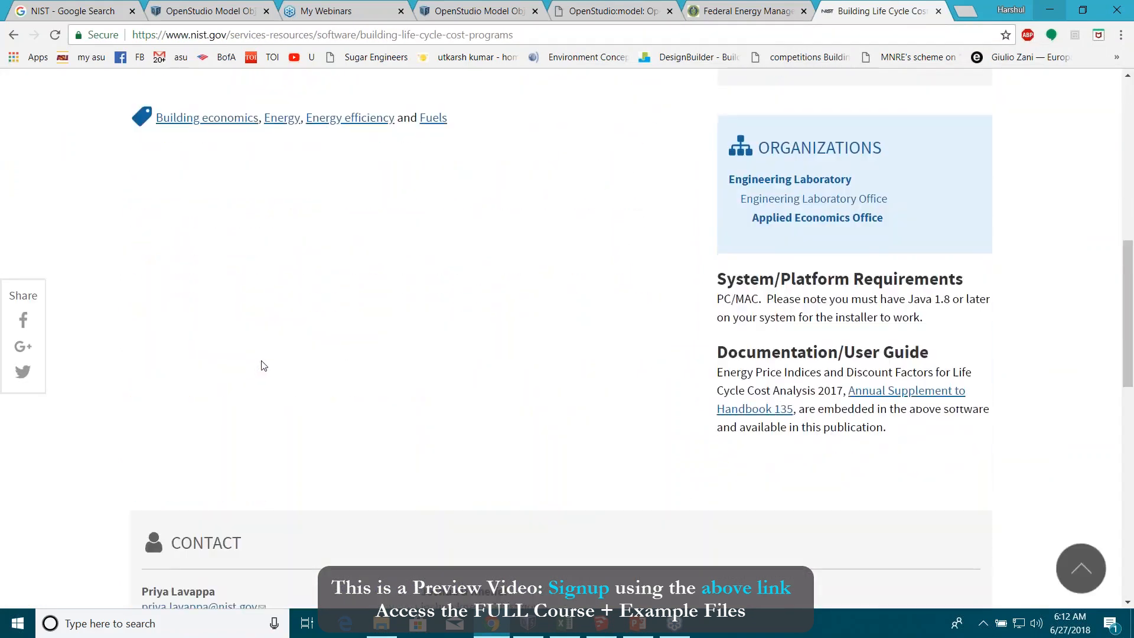
scroll("down", 3)
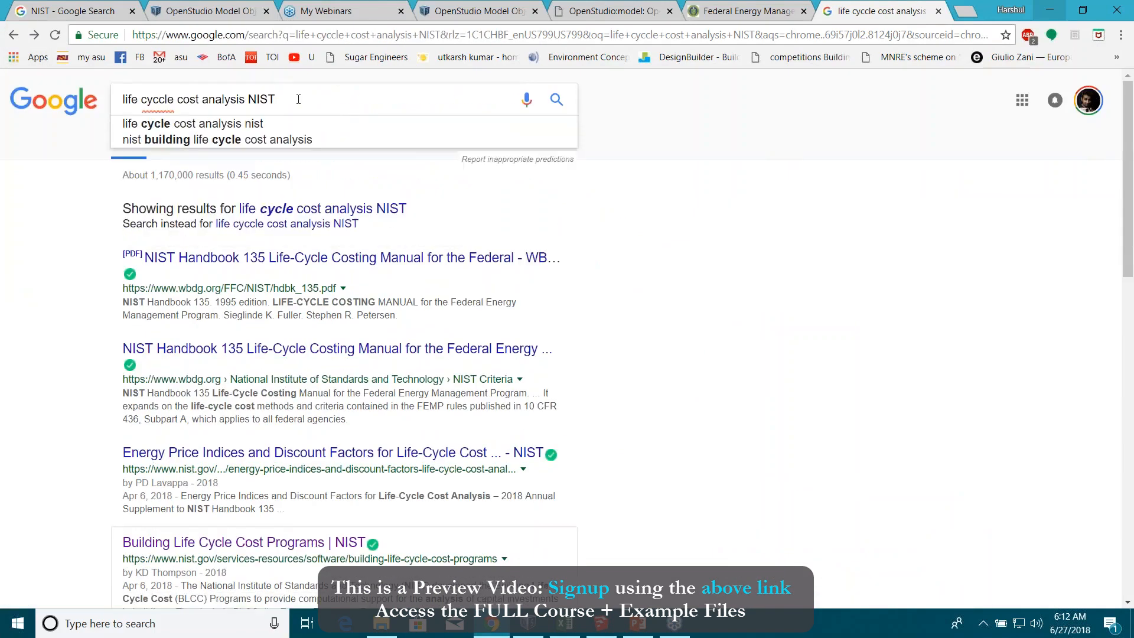
Add FEMP to the query and open the PDF guide for training FEMP-qualified instructors
type("FEMP")
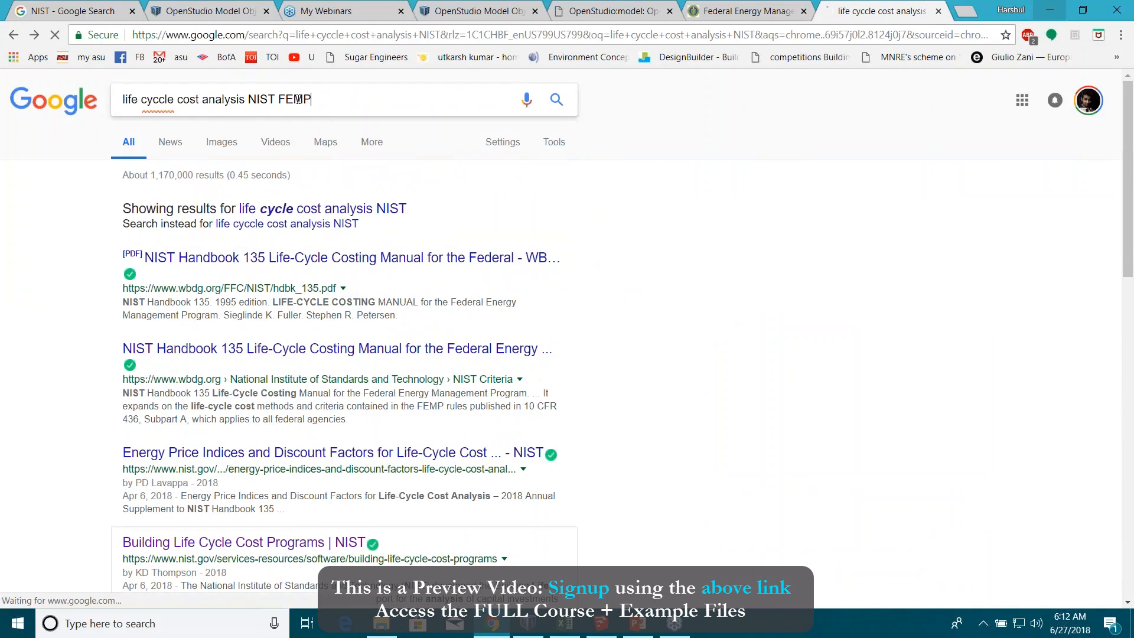
key("Return")
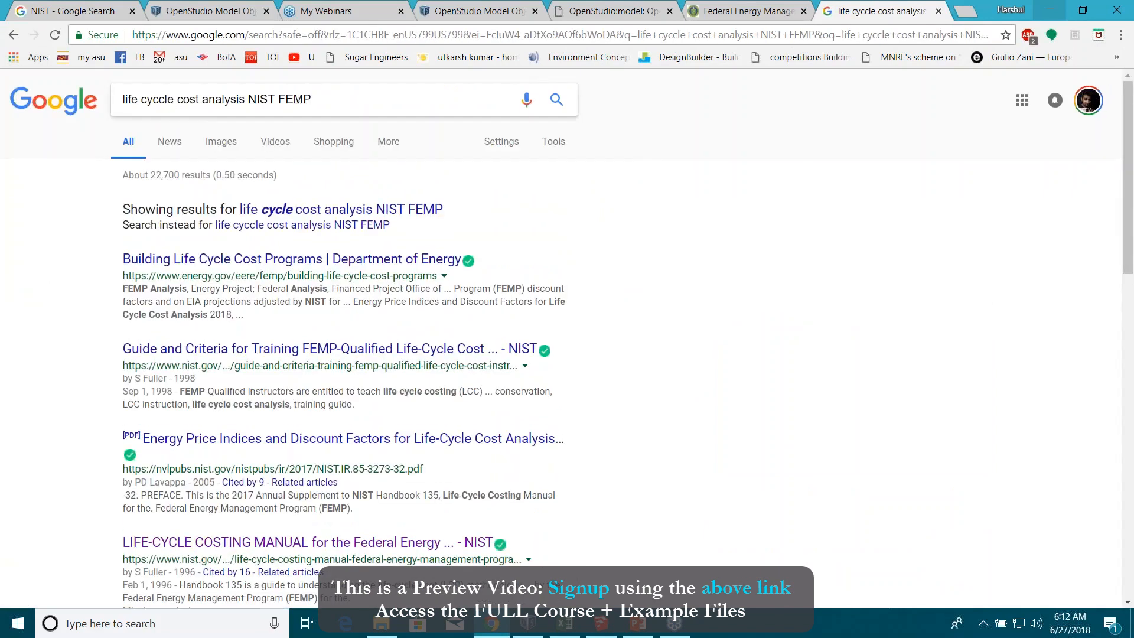
mouse_move(329, 349)
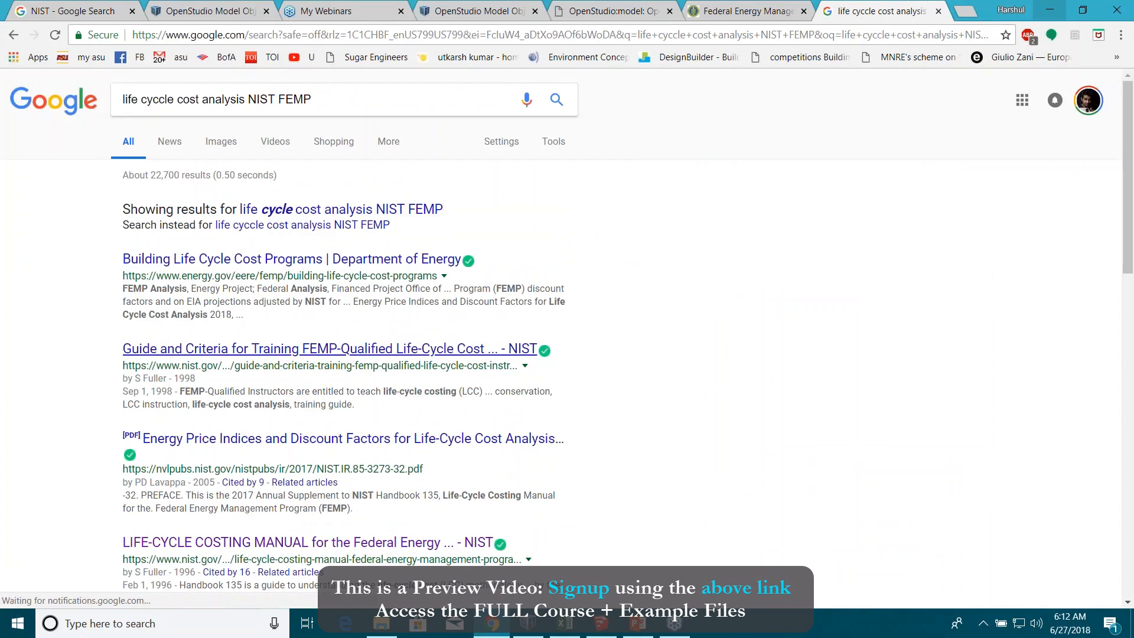
left_click(329, 348)
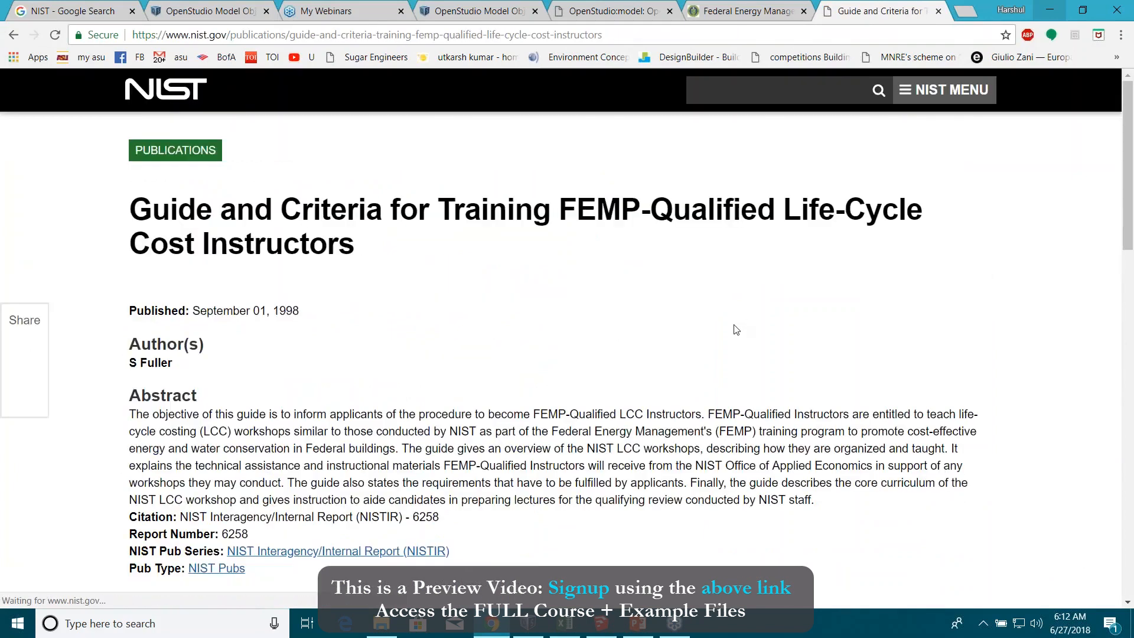
scroll("down", 3)
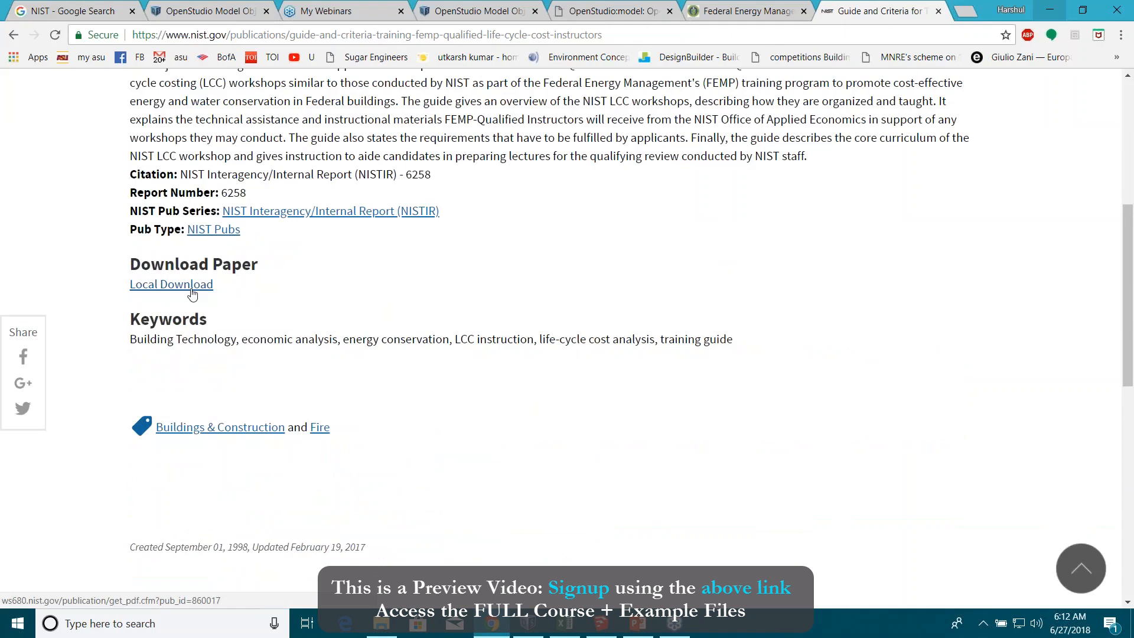
left_click(171, 284)
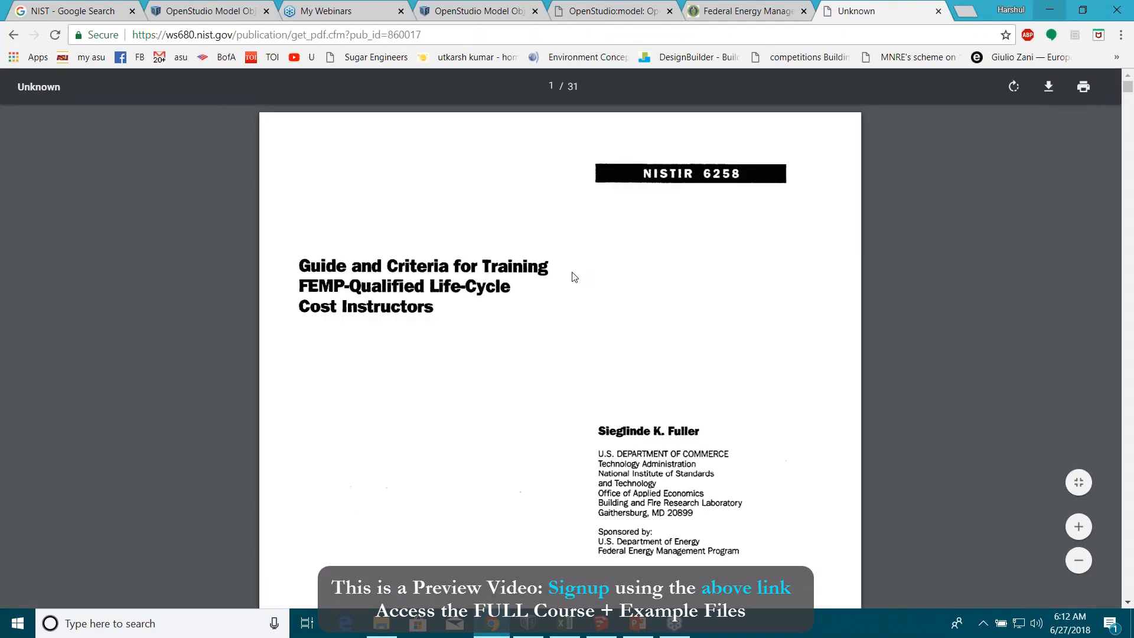
scroll("down", 3)
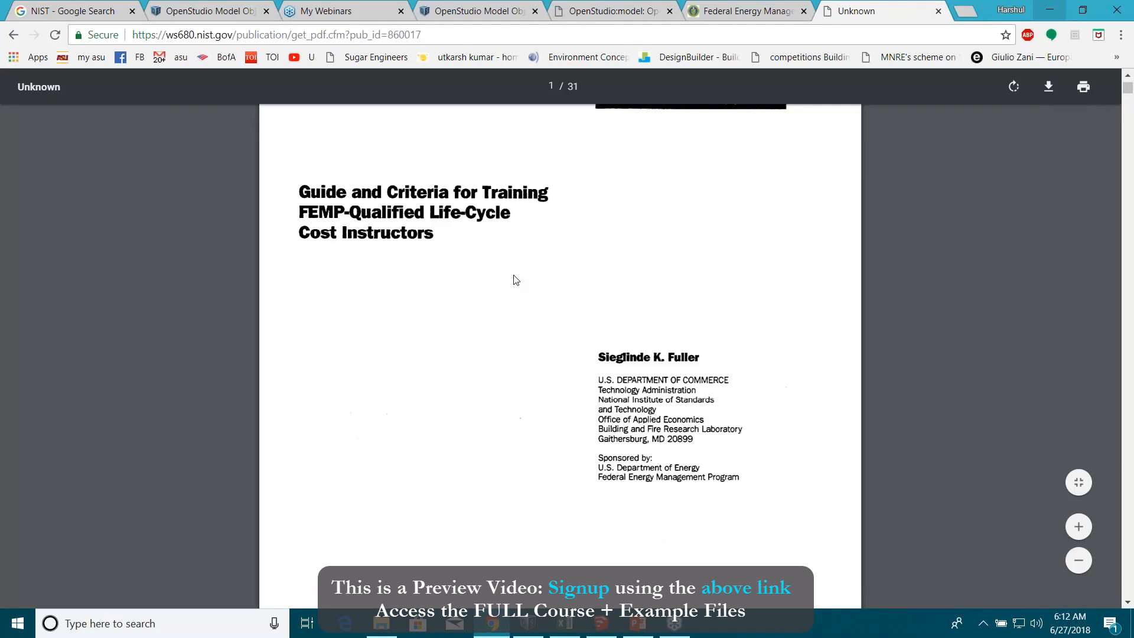
mouse_move(475, 226)
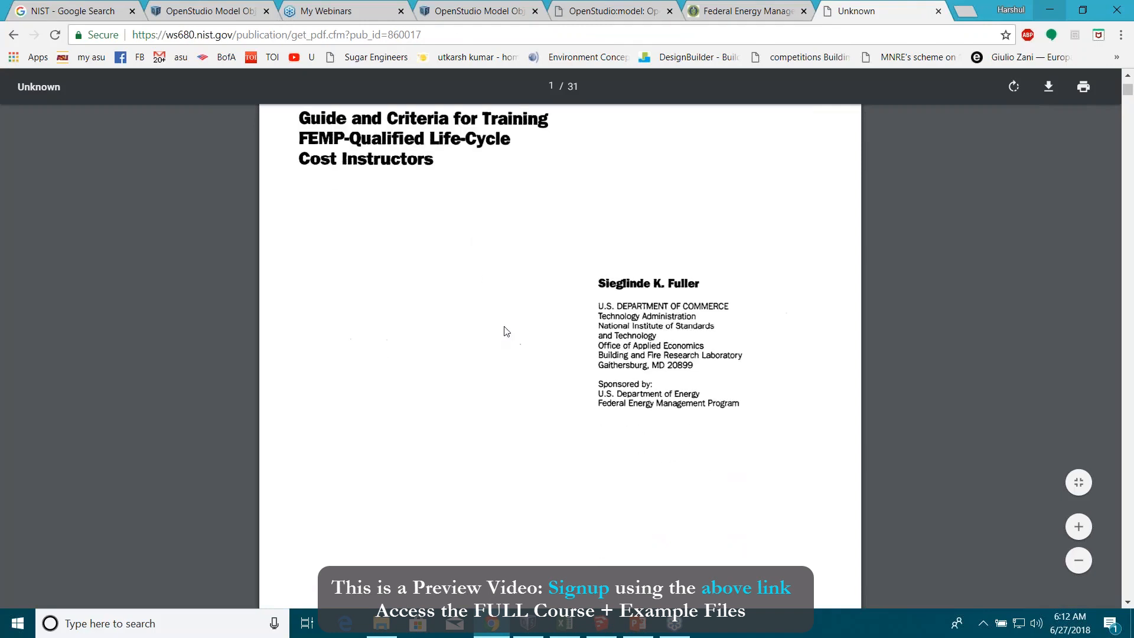
scroll("down", 3)
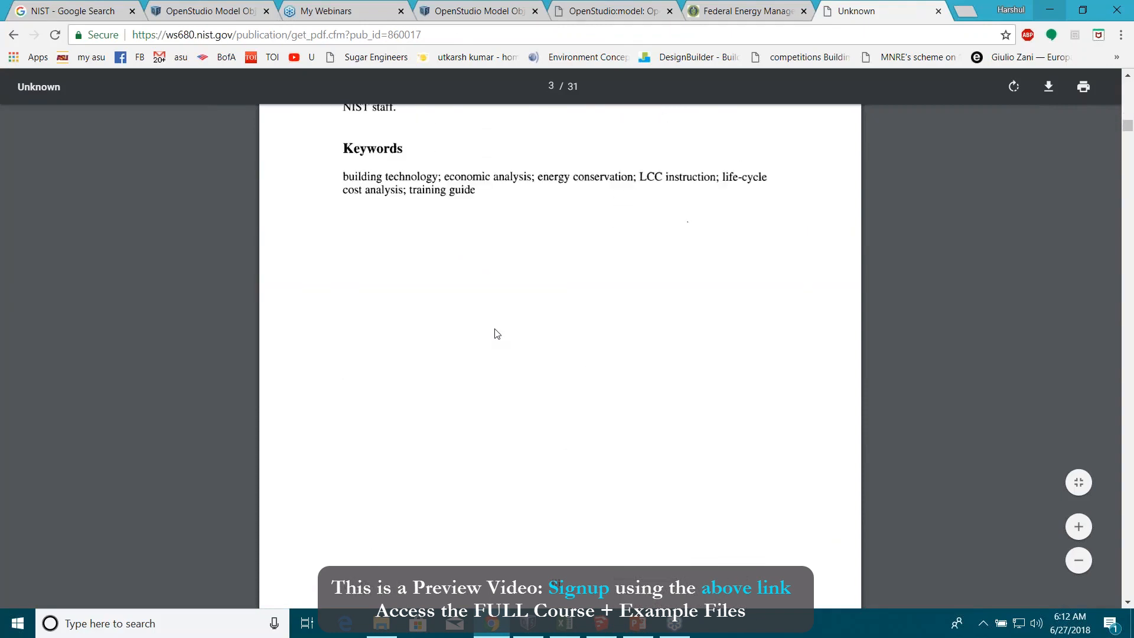
scroll("down", 3)
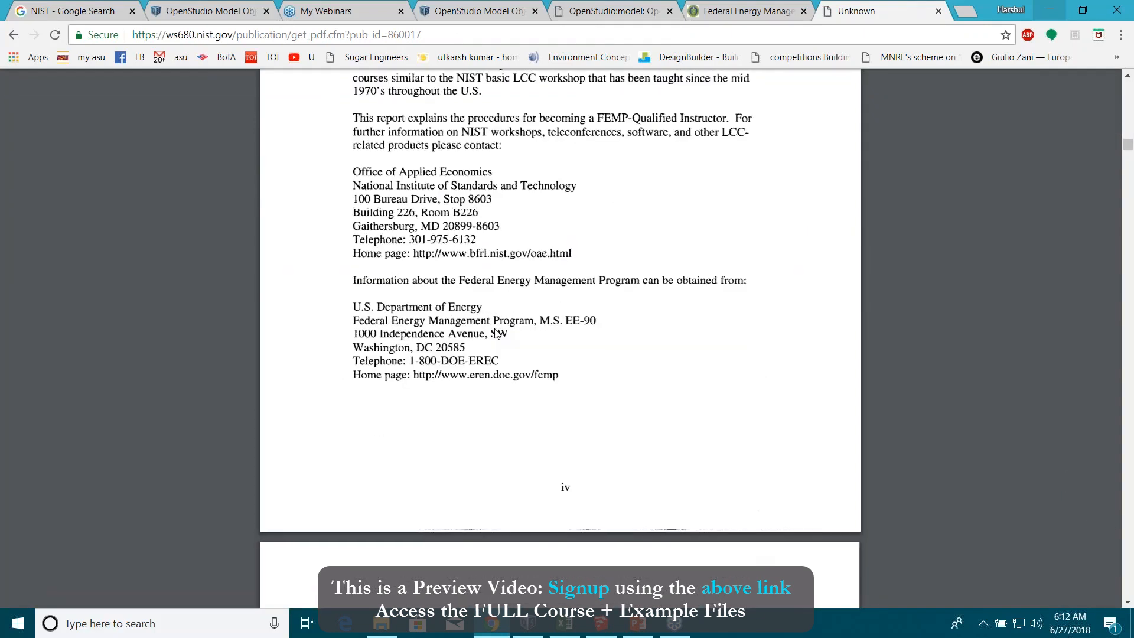
scroll("down", 3)
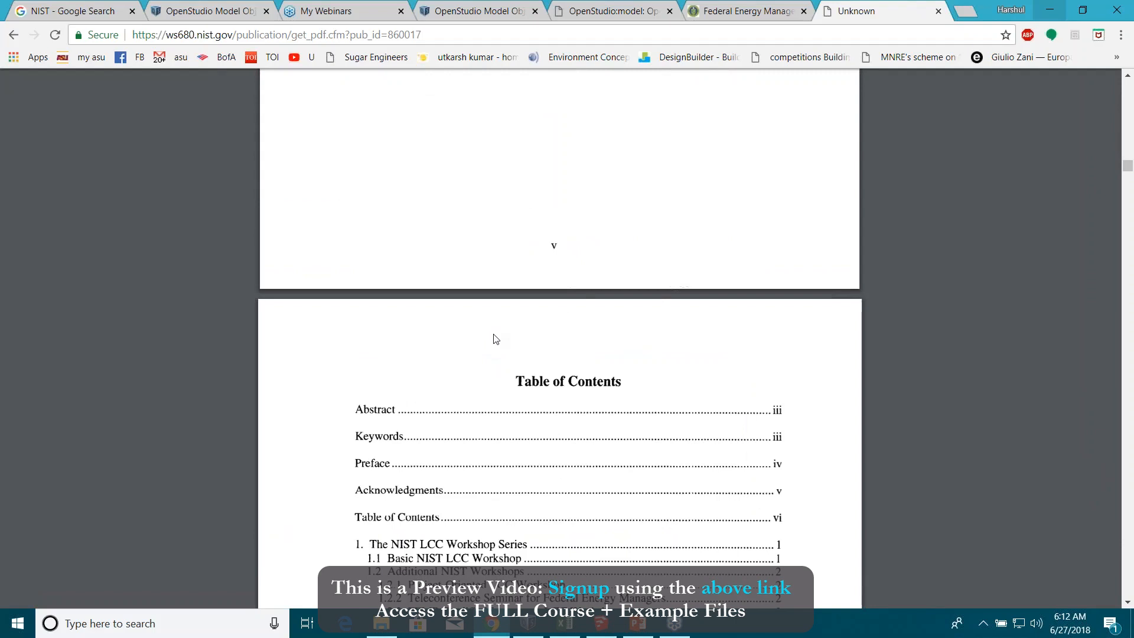
scroll("down", 3)
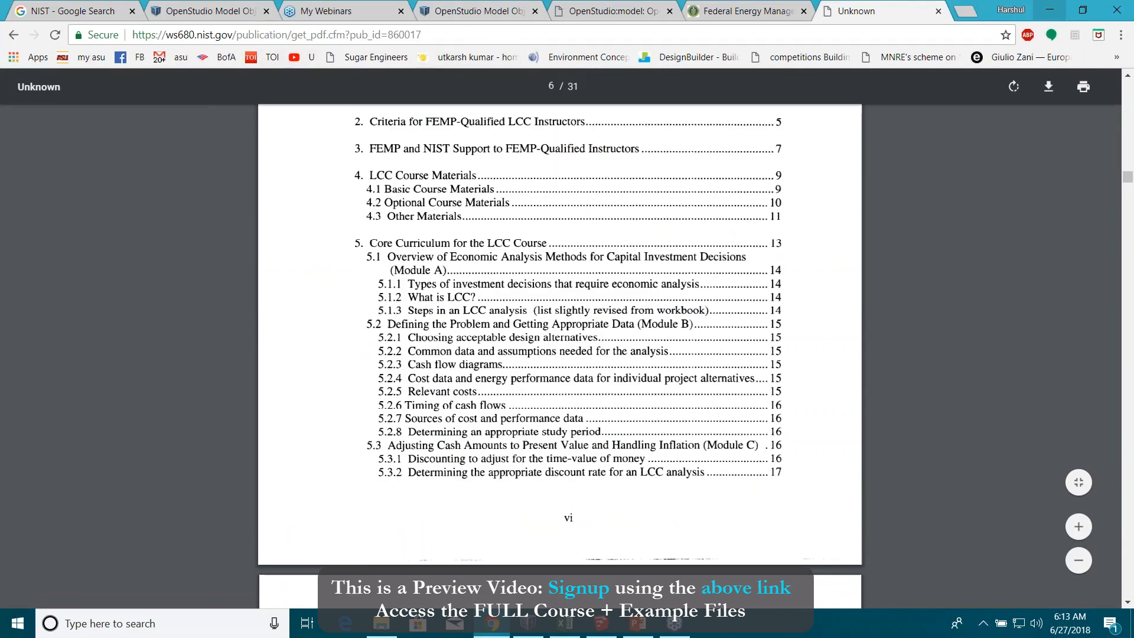
scroll("down", 3)
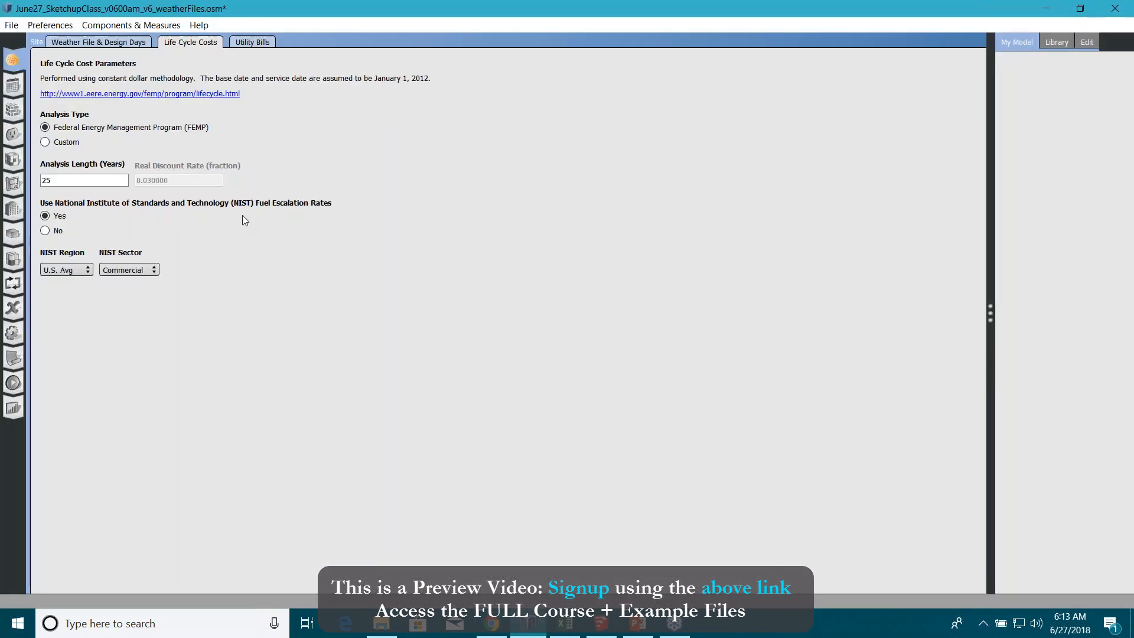
mouse_move(59, 116)
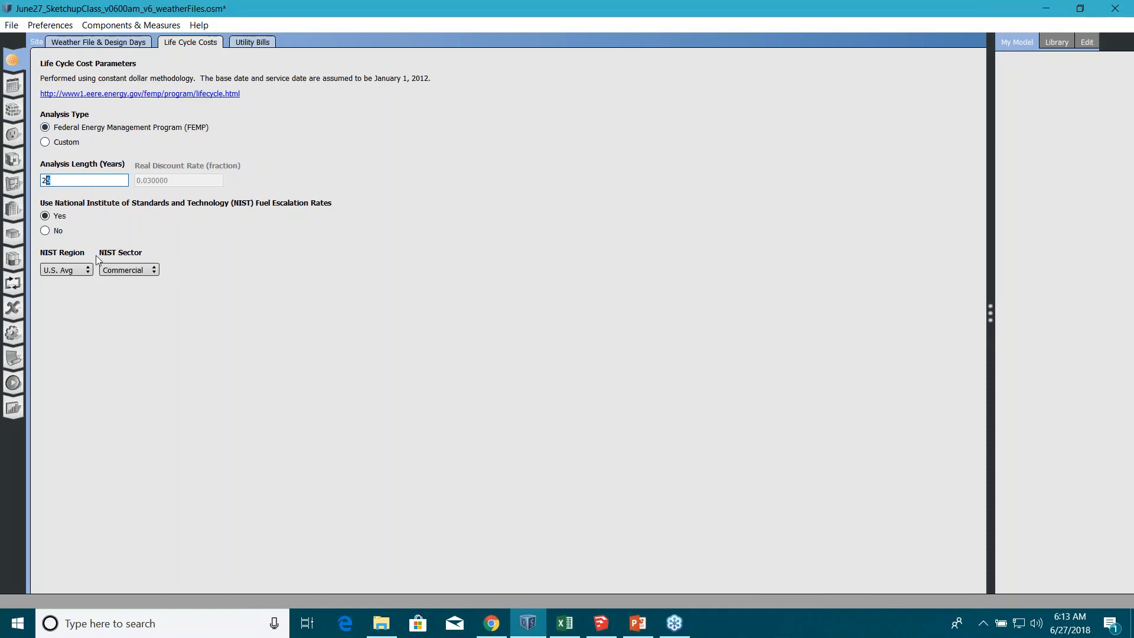
mouse_move(548, 131)
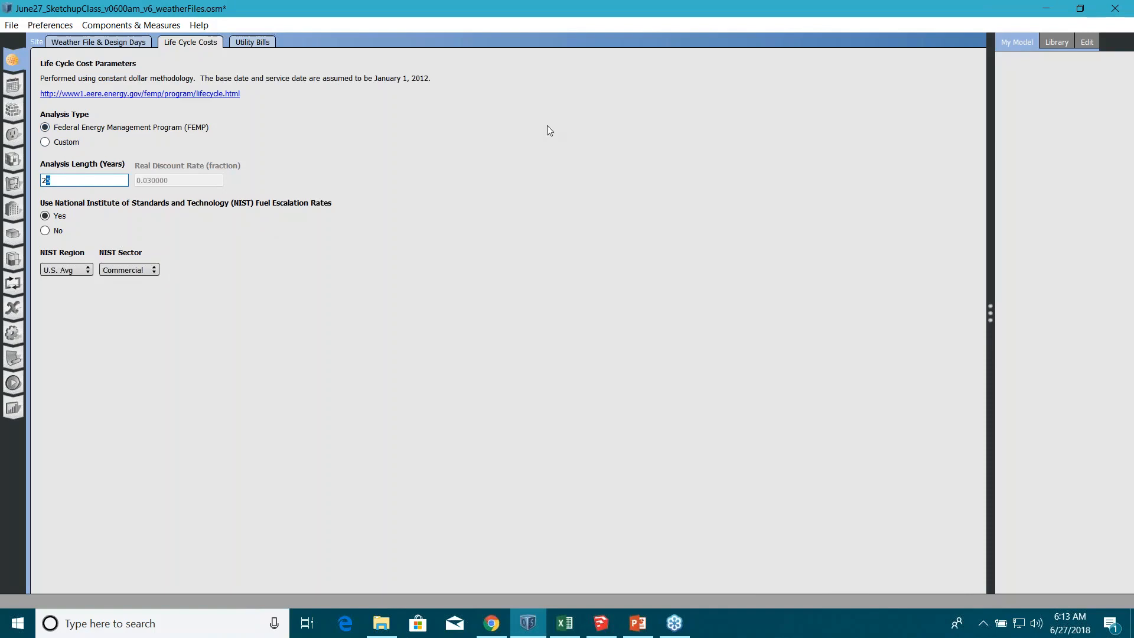
mouse_move(578, 242)
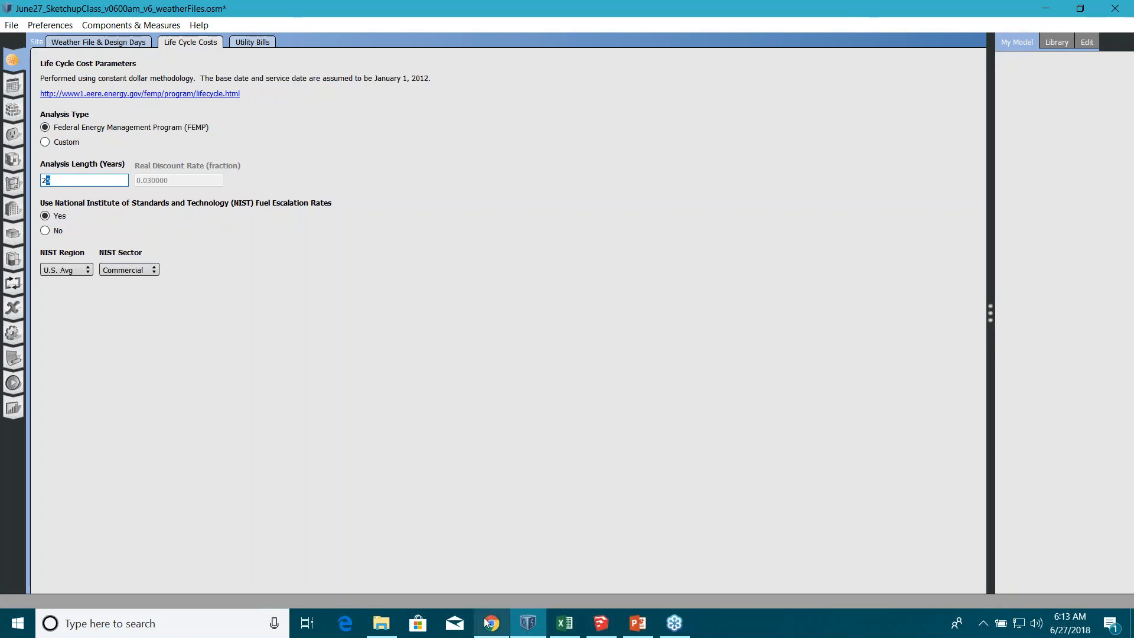
Bring the Chrome browser back to the front from the taskbar
left_click(490, 622)
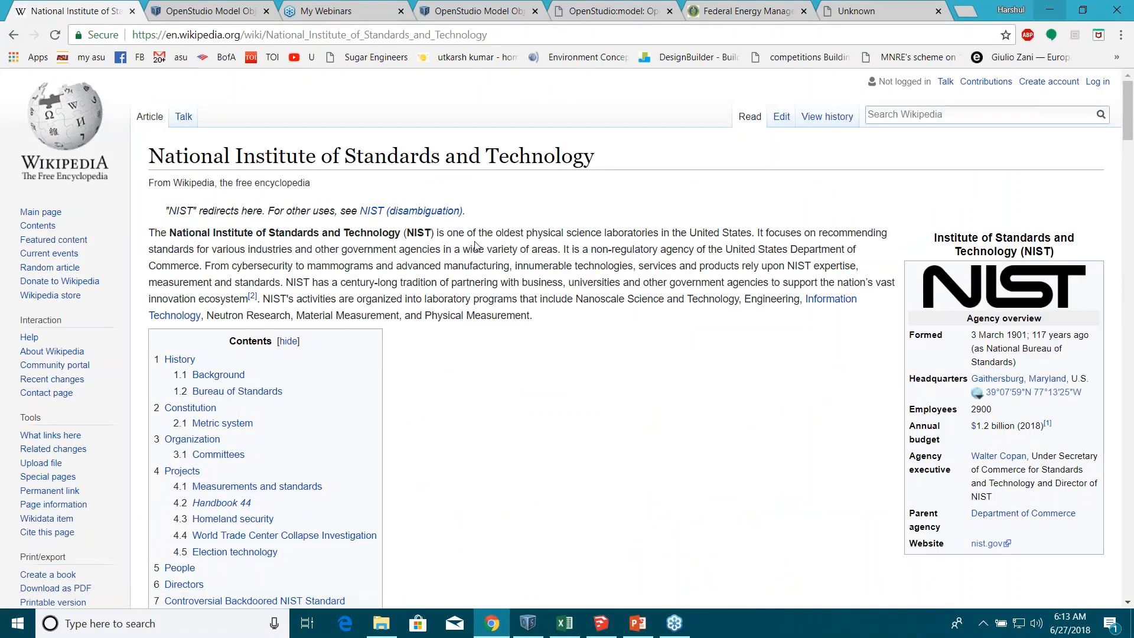
mouse_move(685, 244)
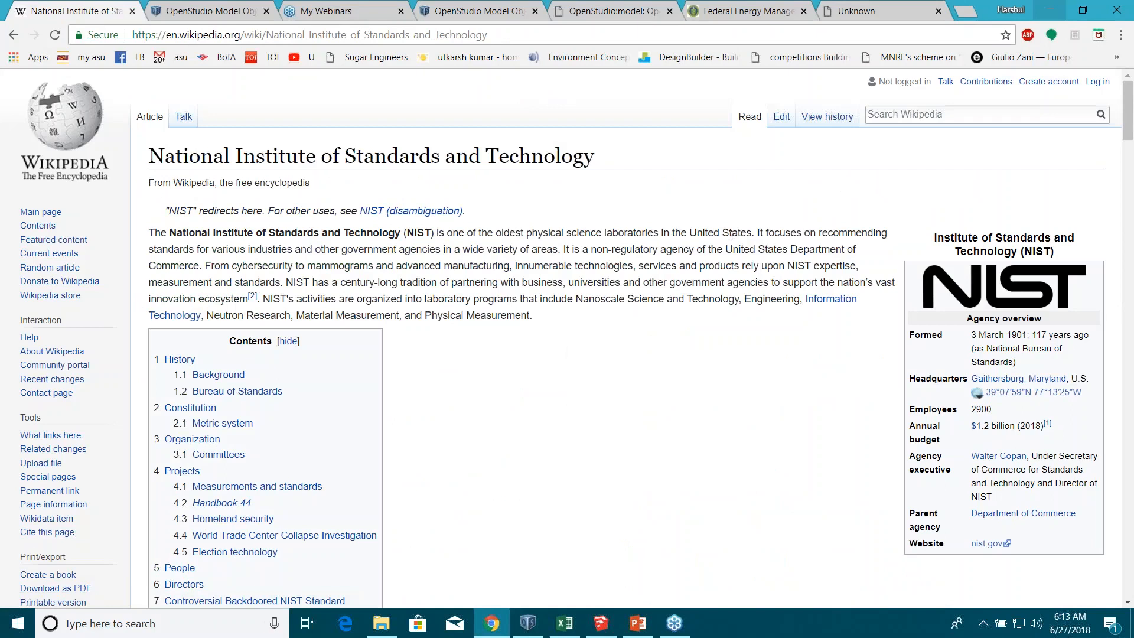
mouse_move(723, 228)
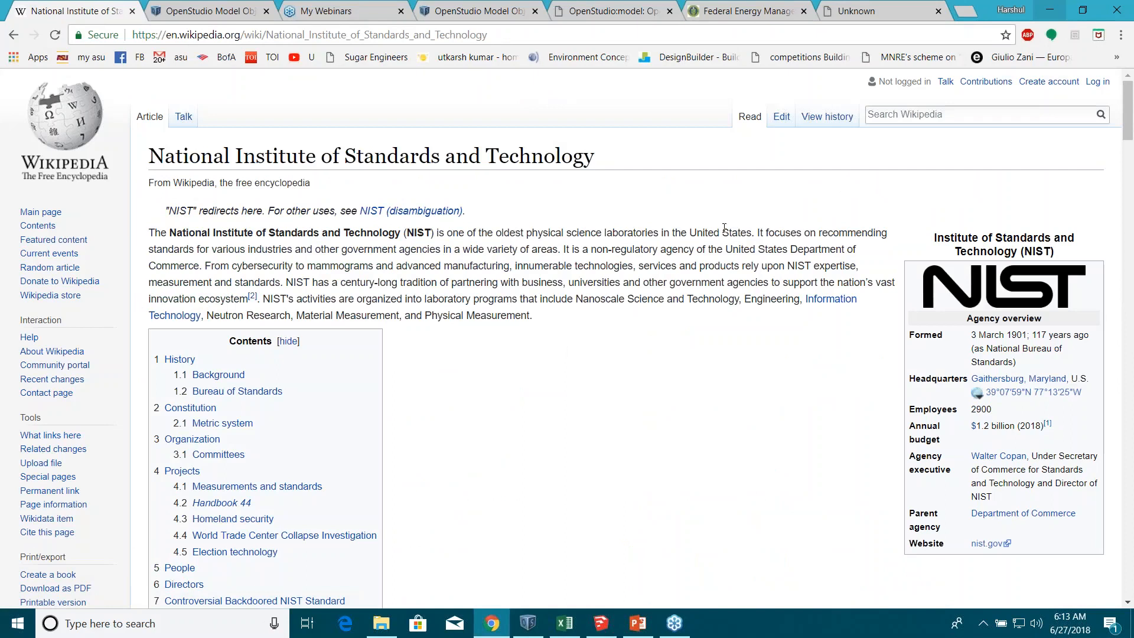